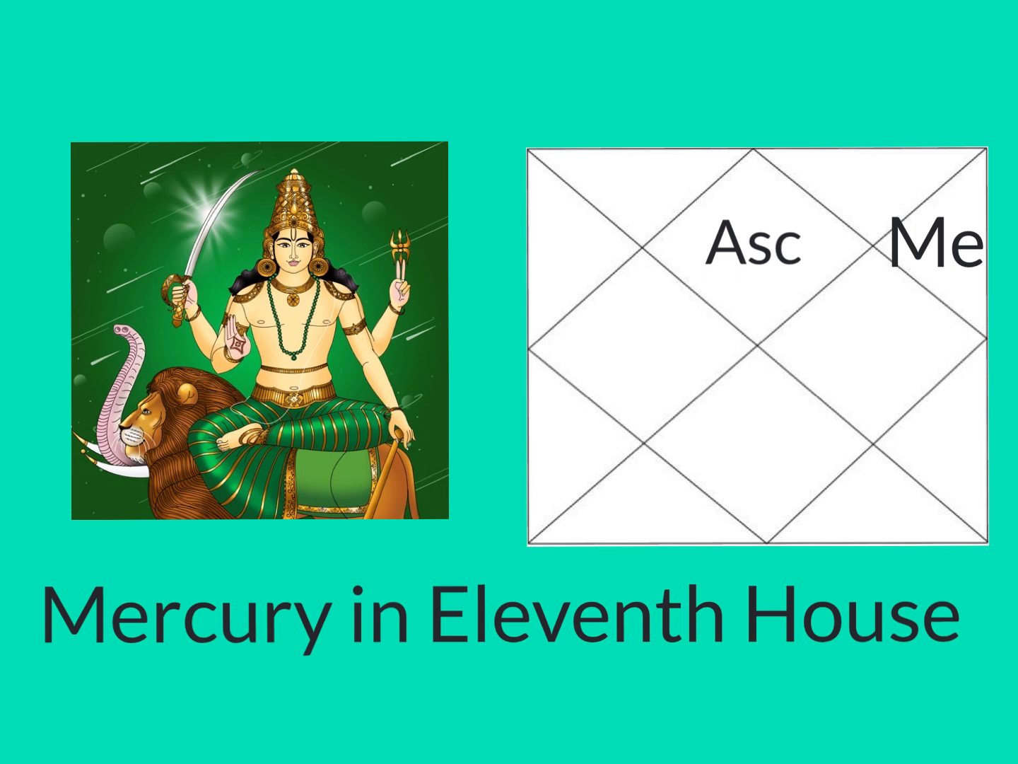
pyautogui.moveTo(707, 510)
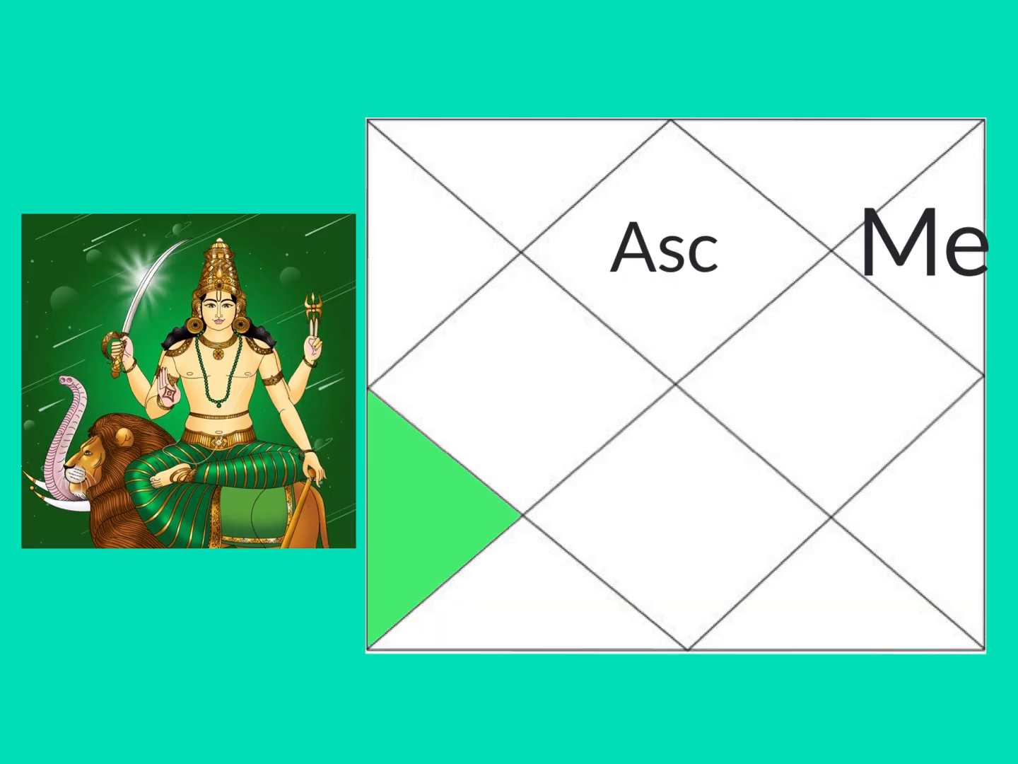
pyautogui.moveTo(909, 308)
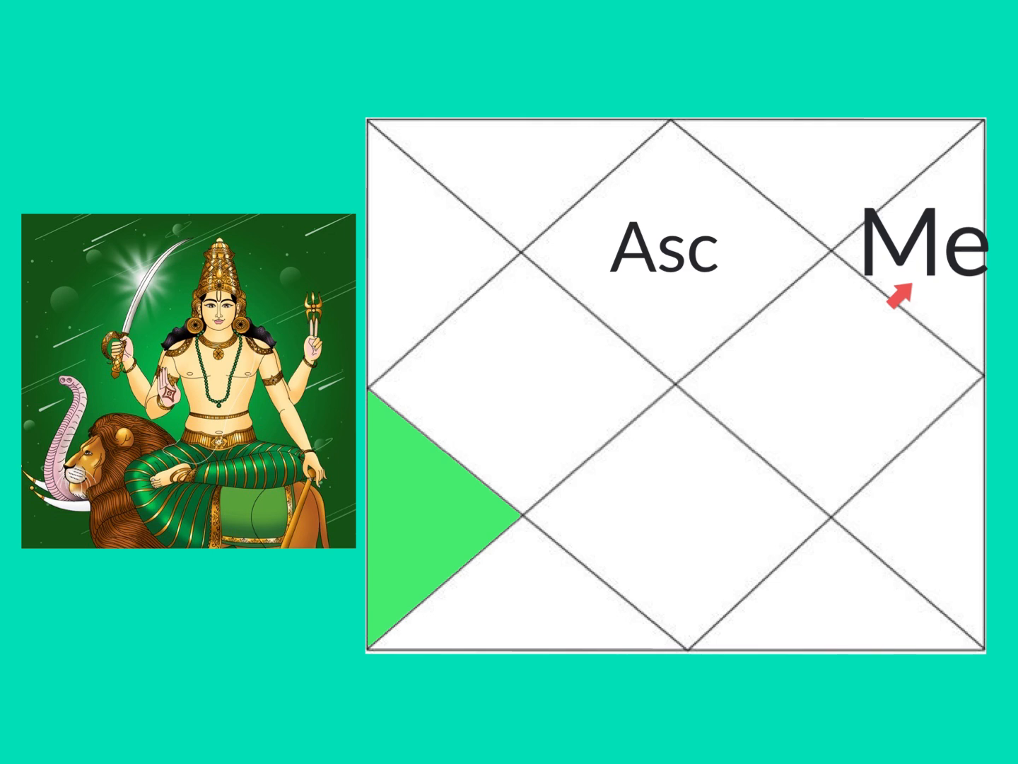
pyautogui.moveTo(502, 598)
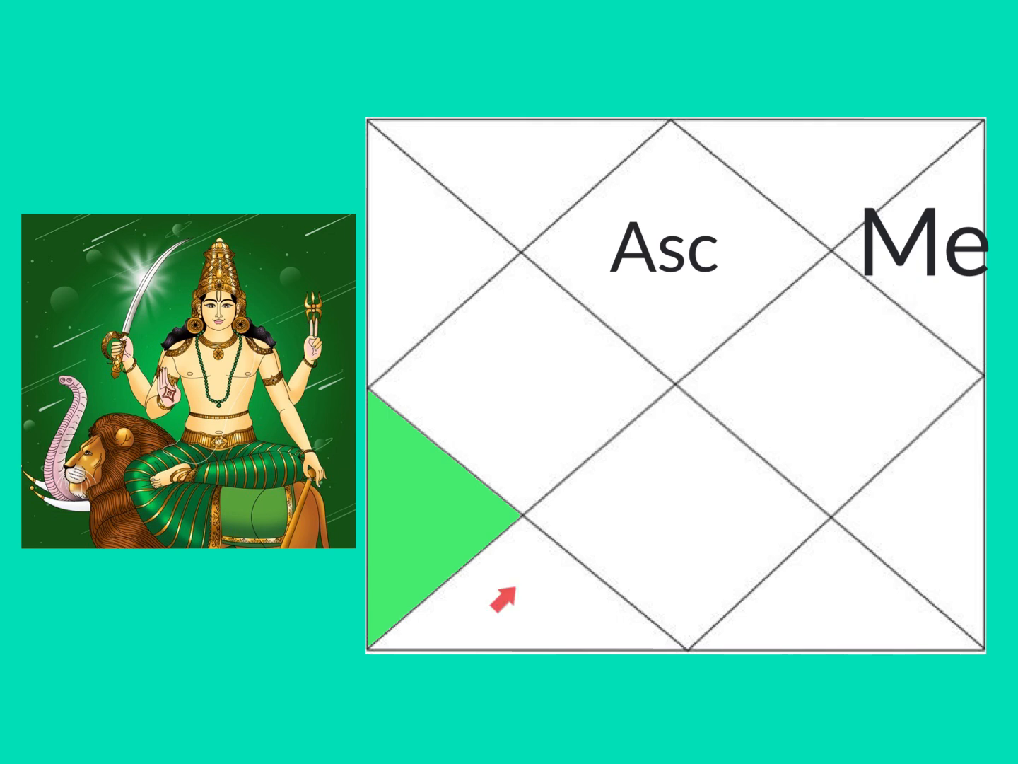
pyautogui.moveTo(912, 304)
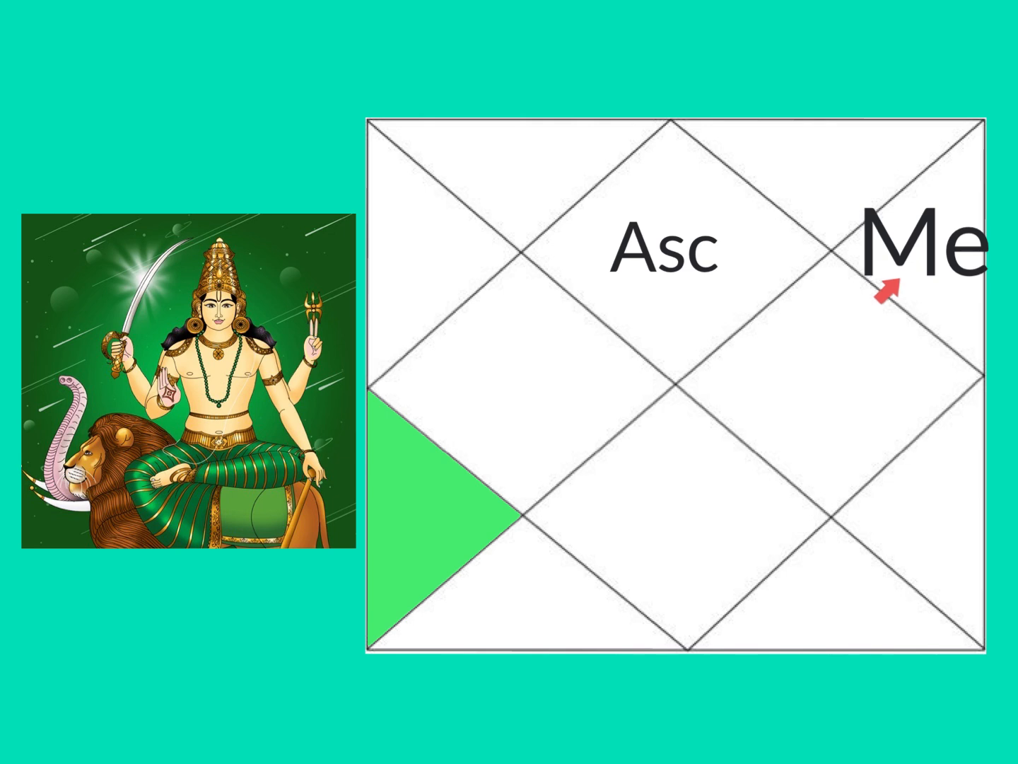
pyautogui.moveTo(827, 220)
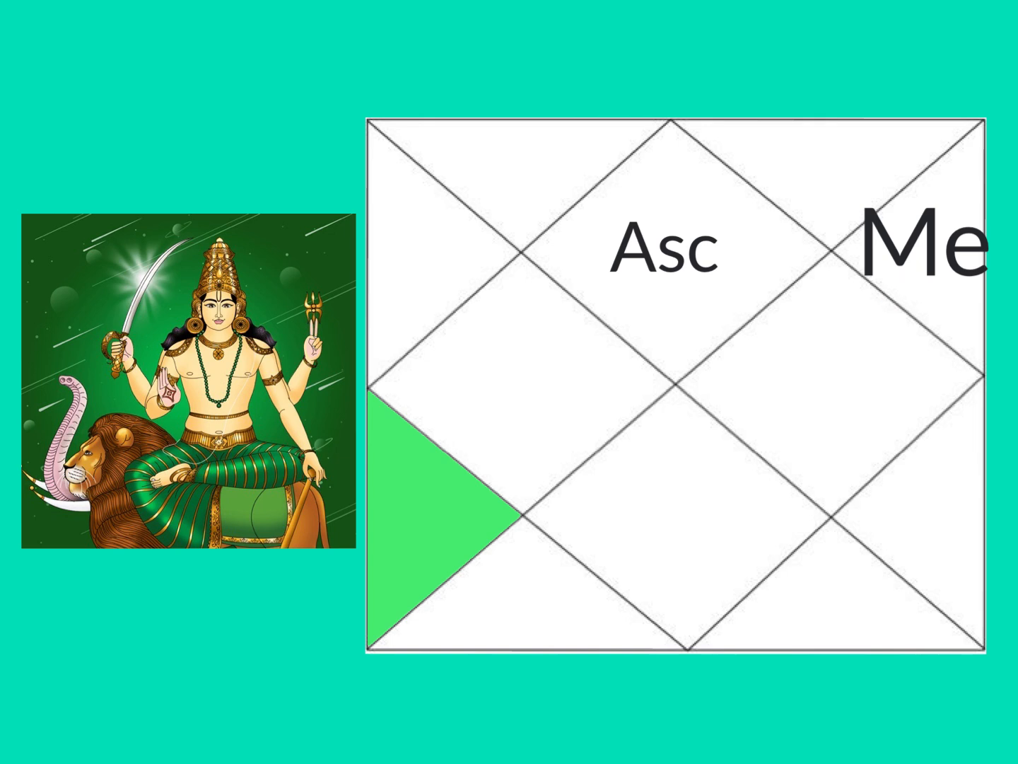
pyautogui.moveTo(912, 293)
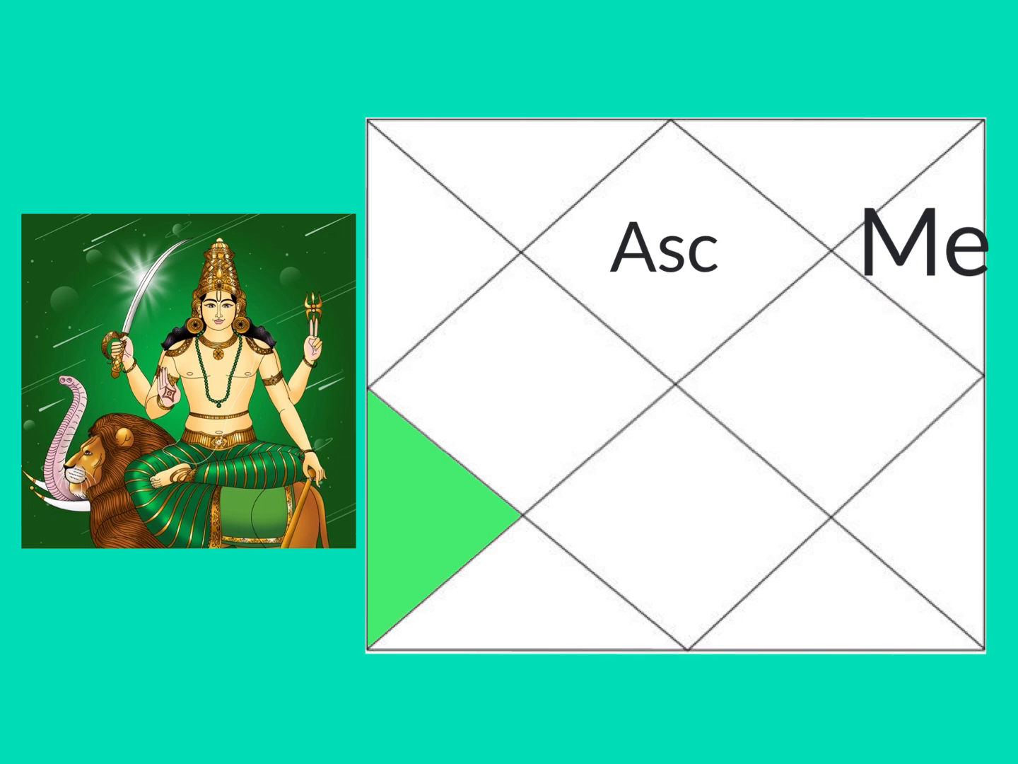
pyautogui.moveTo(912, 305)
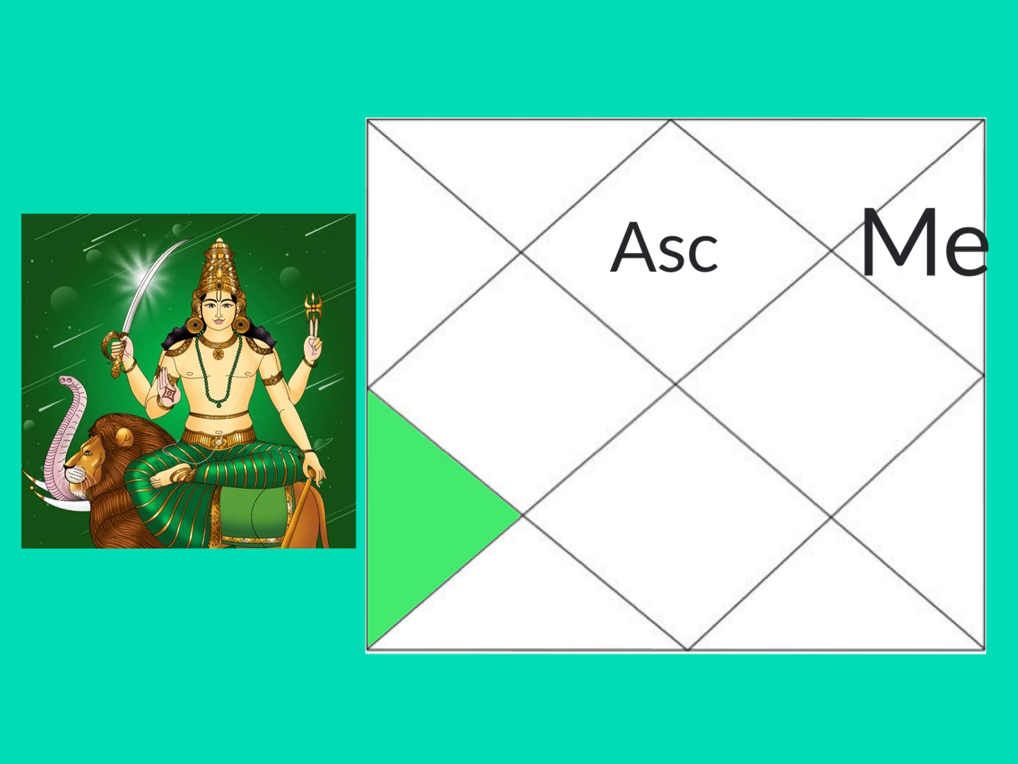
pyautogui.moveTo(909, 311)
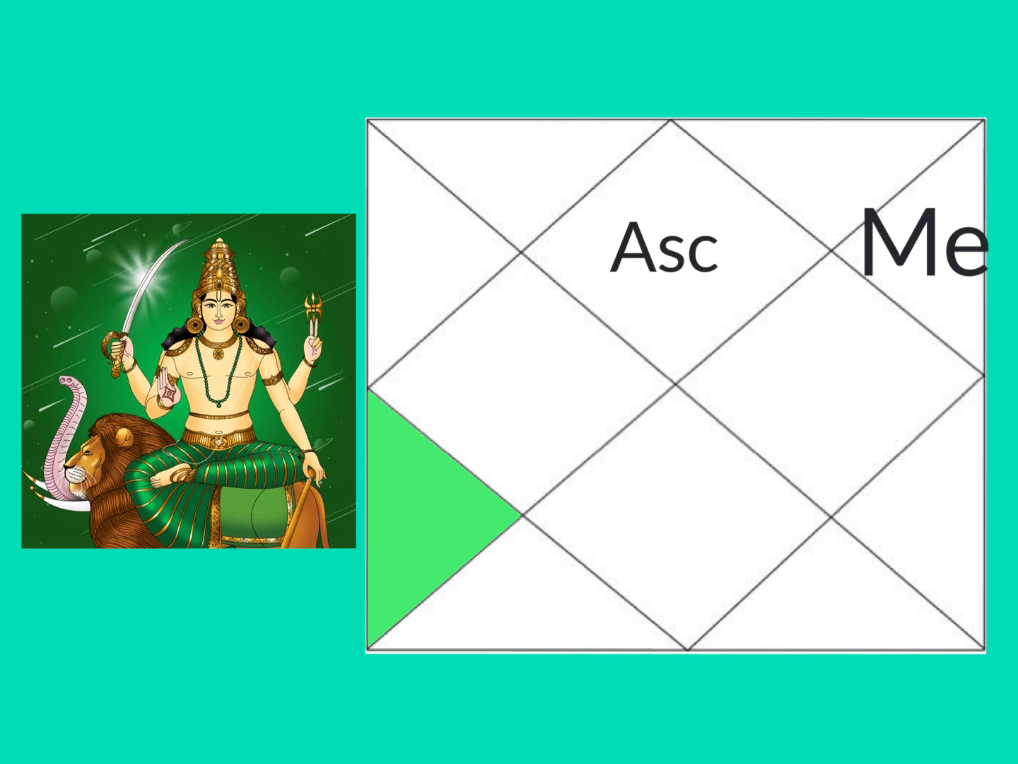
pyautogui.moveTo(894, 293)
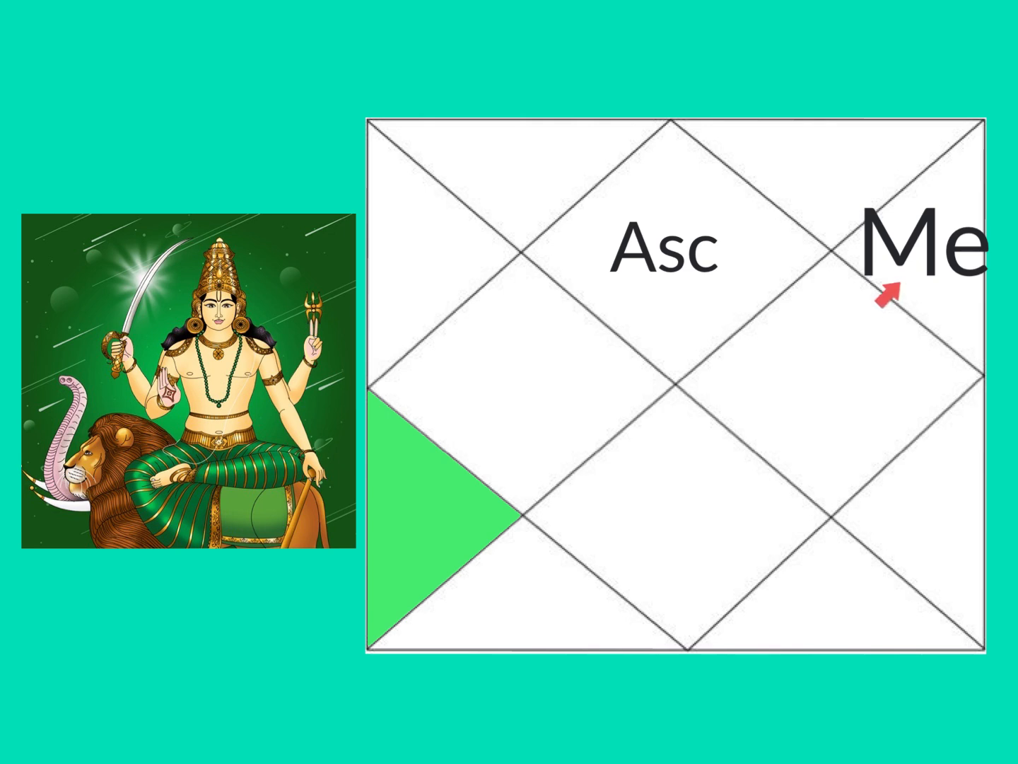
pyautogui.moveTo(420, 527)
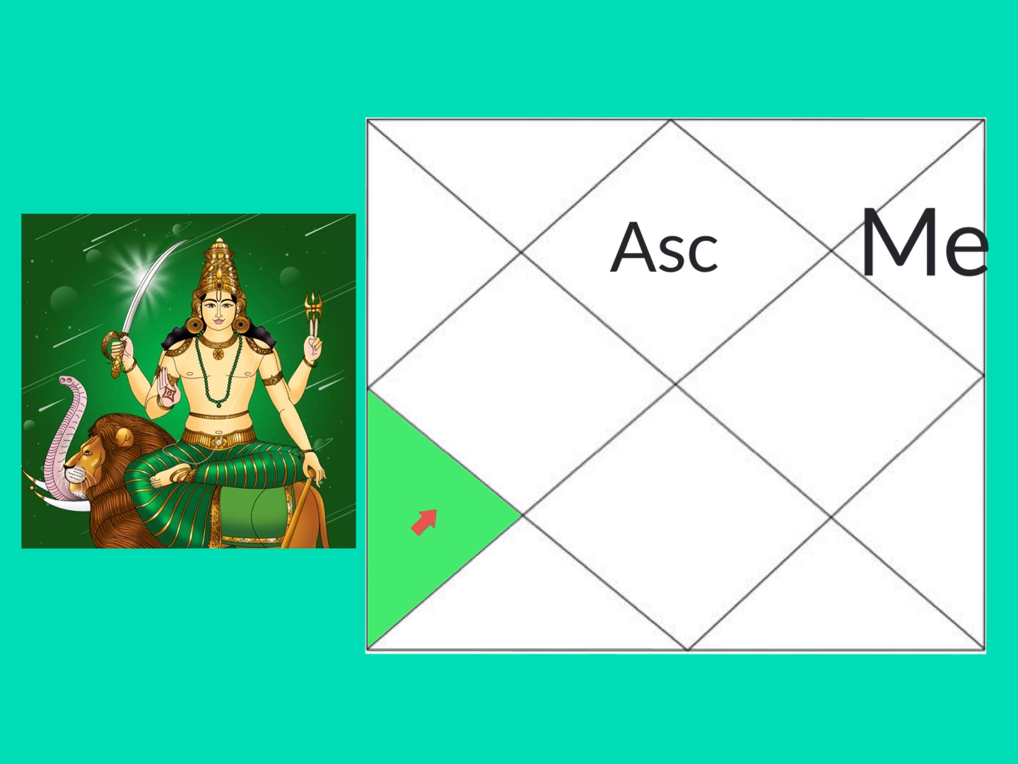
pyautogui.click(424, 520)
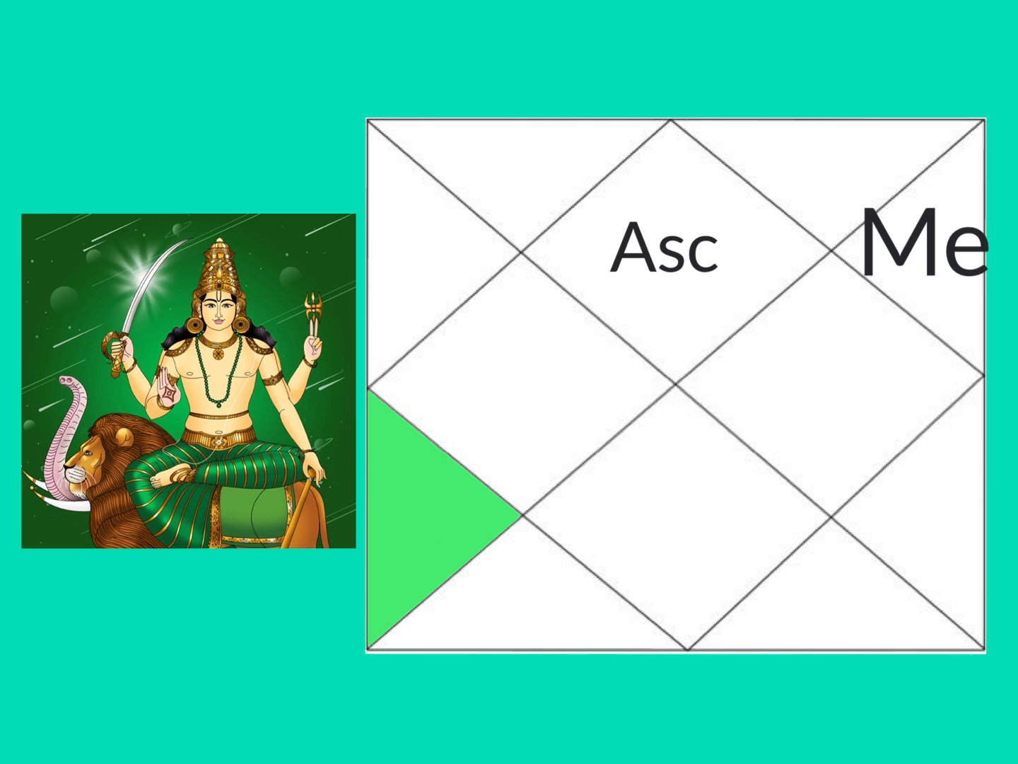
pyautogui.moveTo(410, 516)
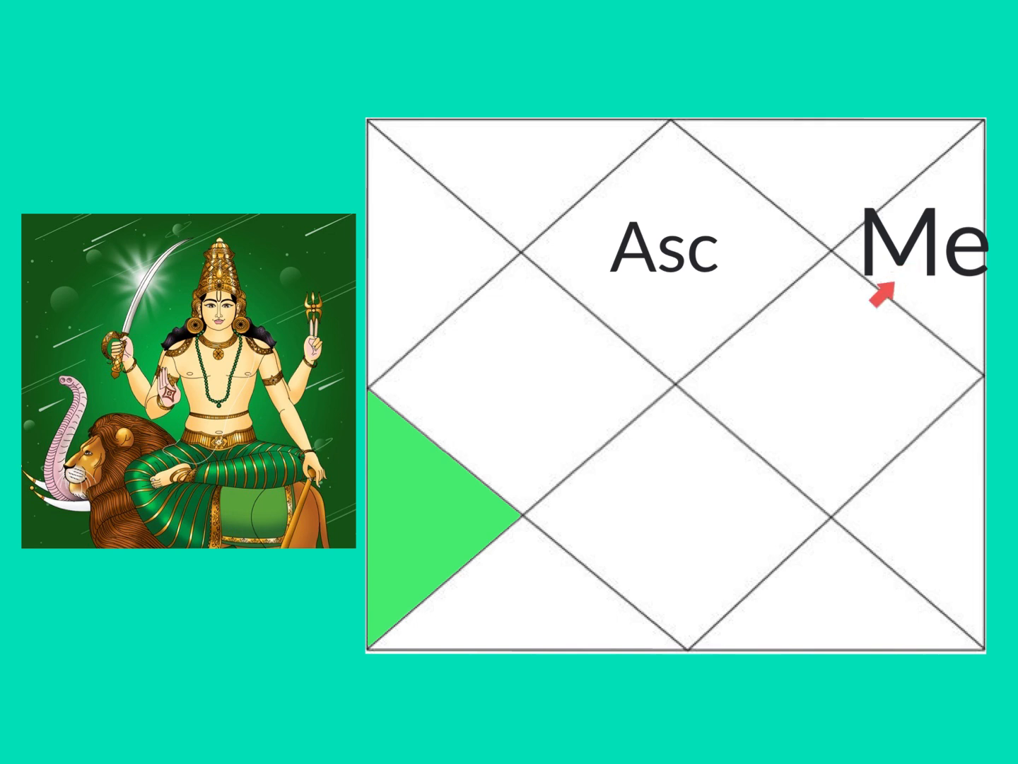
pyautogui.moveTo(424, 520)
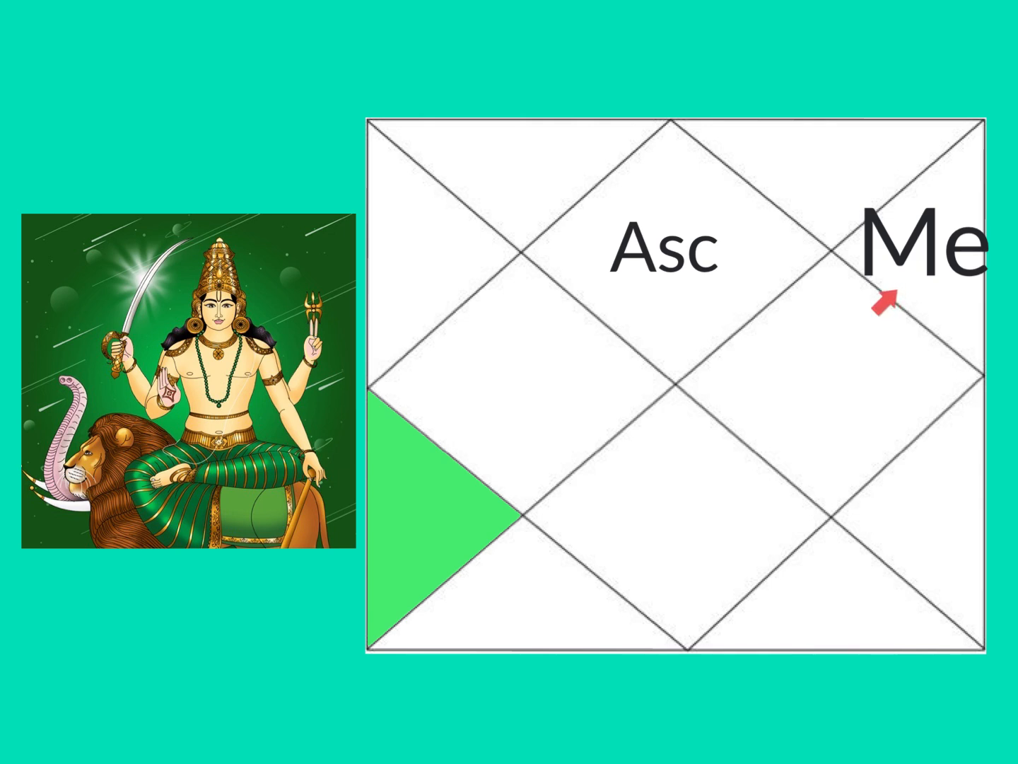
pyautogui.moveTo(414, 517)
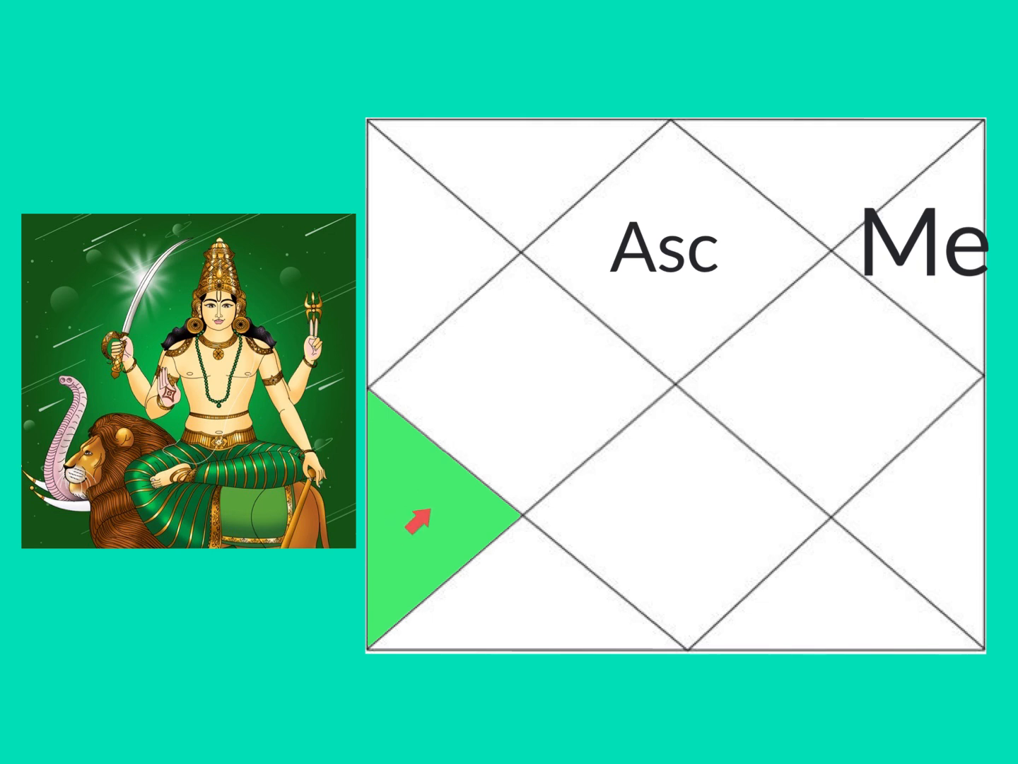